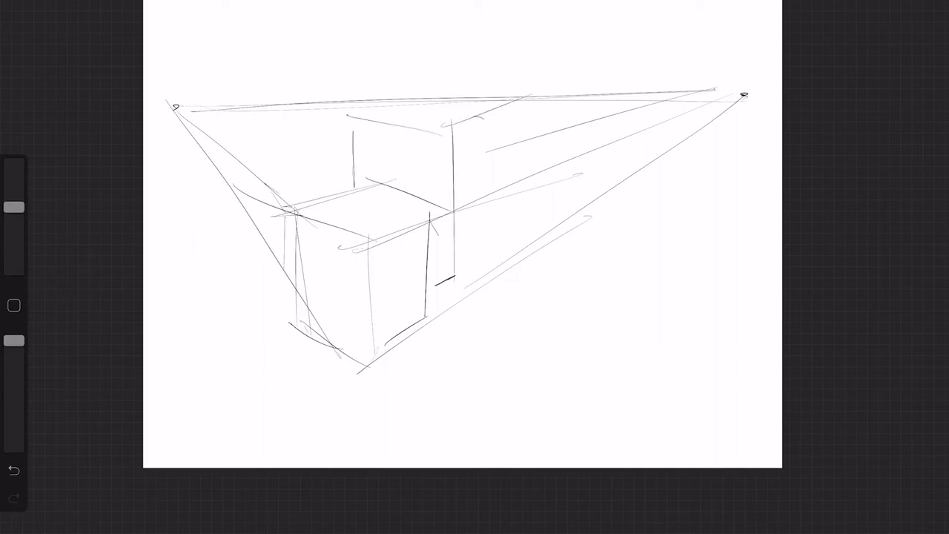
Darken the rear box, draw vanishing-point guidelines, and sketch a bold second cube to its right.
drag(538, 89, 519, 245)
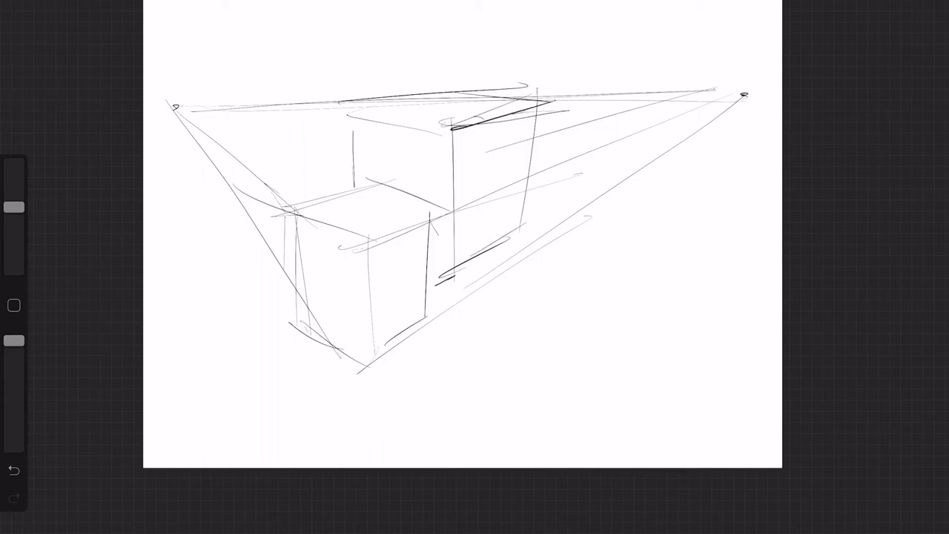
drag(712, 111, 511, 226)
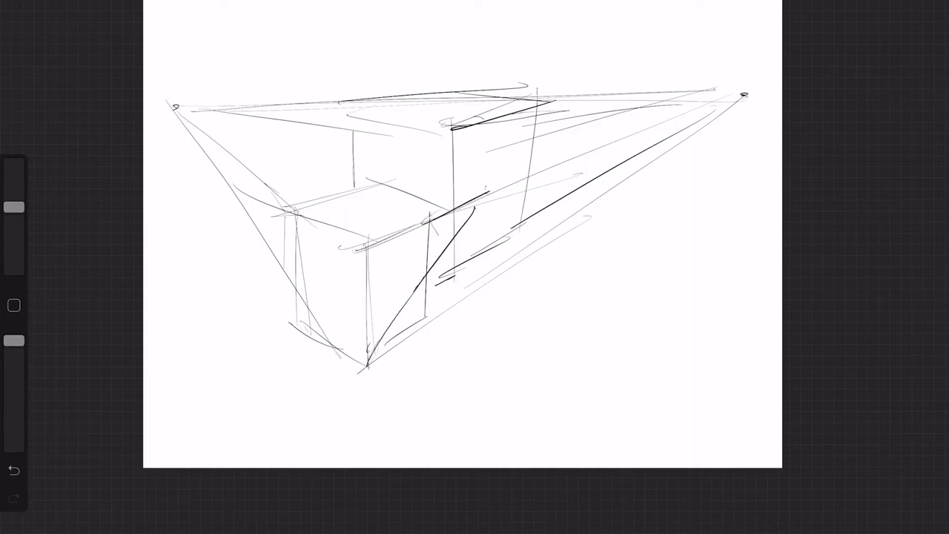
drag(430, 200, 460, 311)
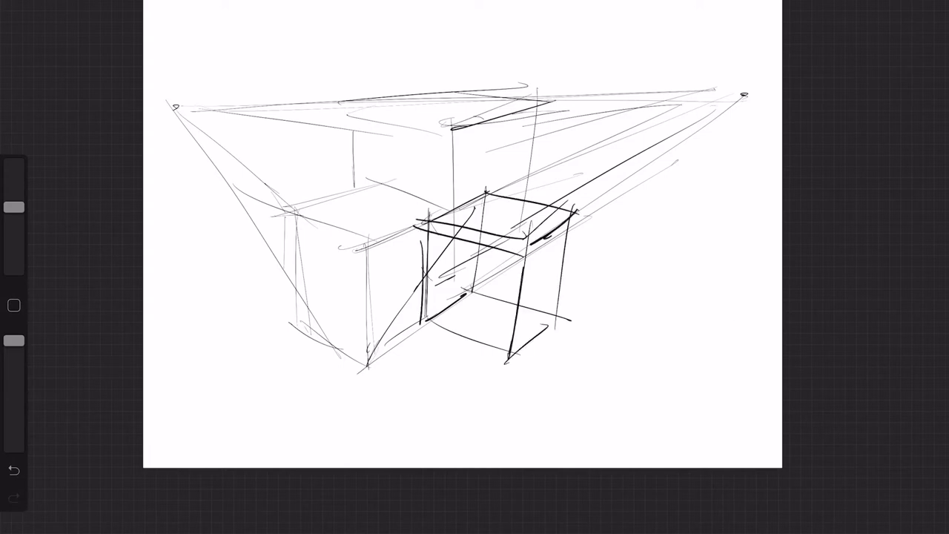
drag(419, 330, 526, 363)
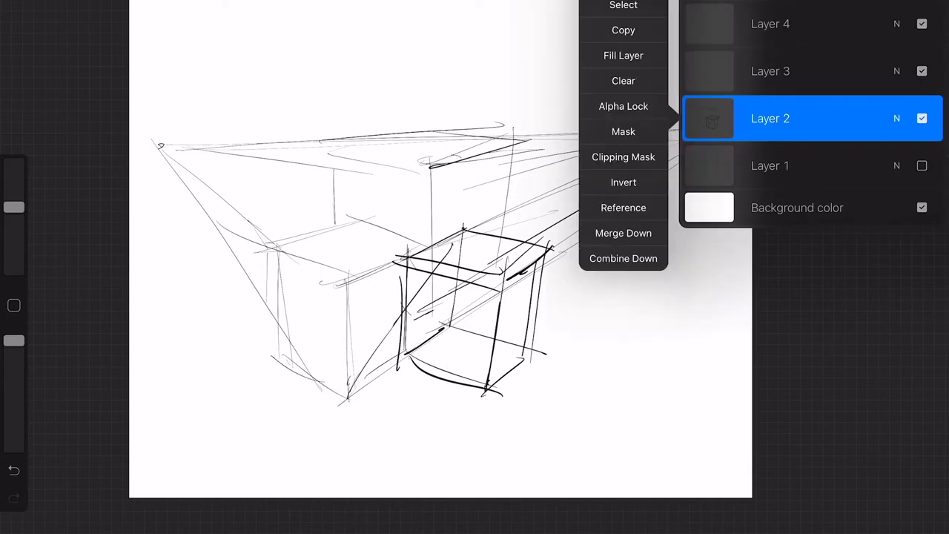
Hide the layer holding the cube perspective sketch.
click(623, 81)
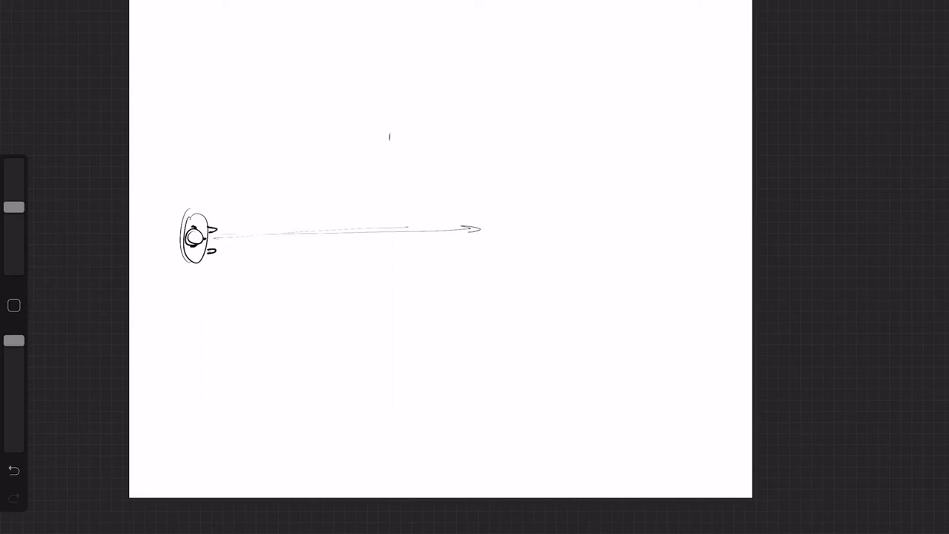
Cross the sightline with a vertical line, extend the arrow right, and draw a tall right-edge line.
drag(390, 133, 395, 339)
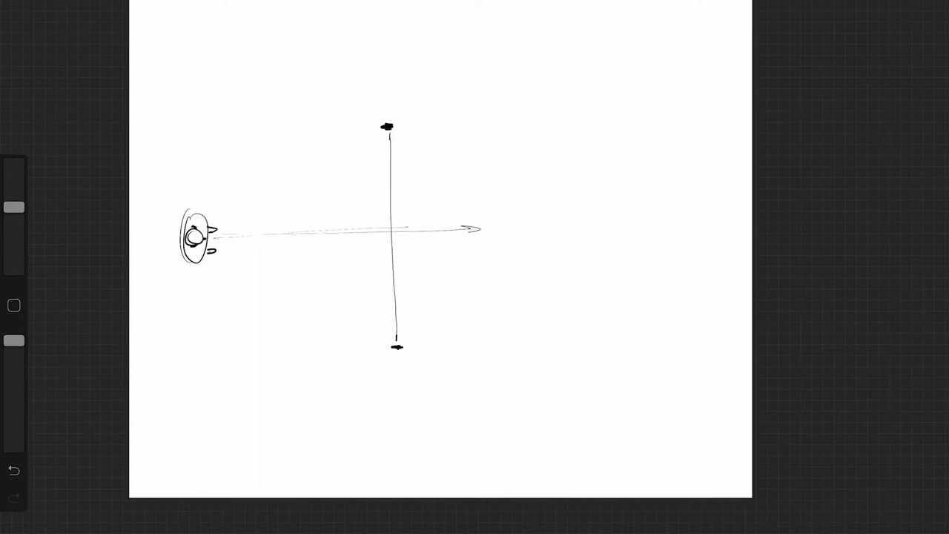
drag(479, 229, 749, 230)
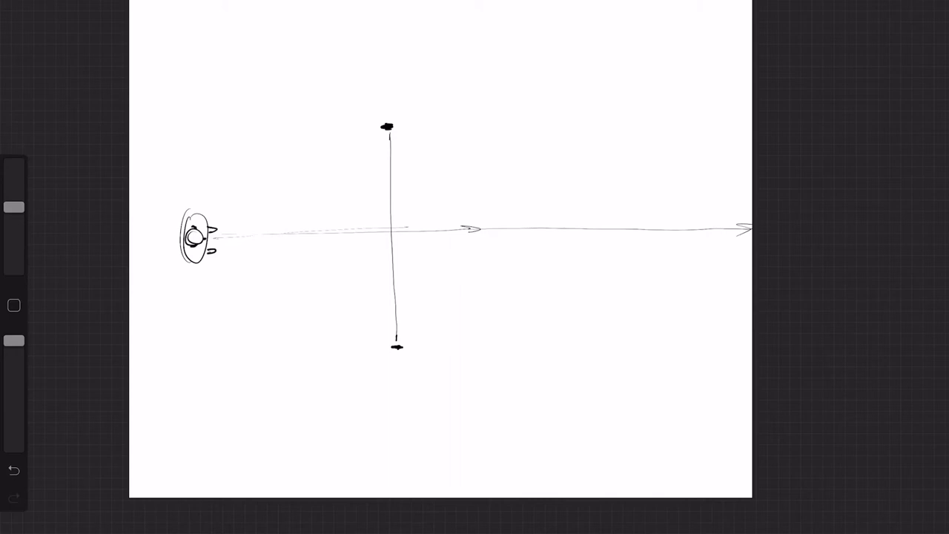
drag(747, 65, 738, 430)
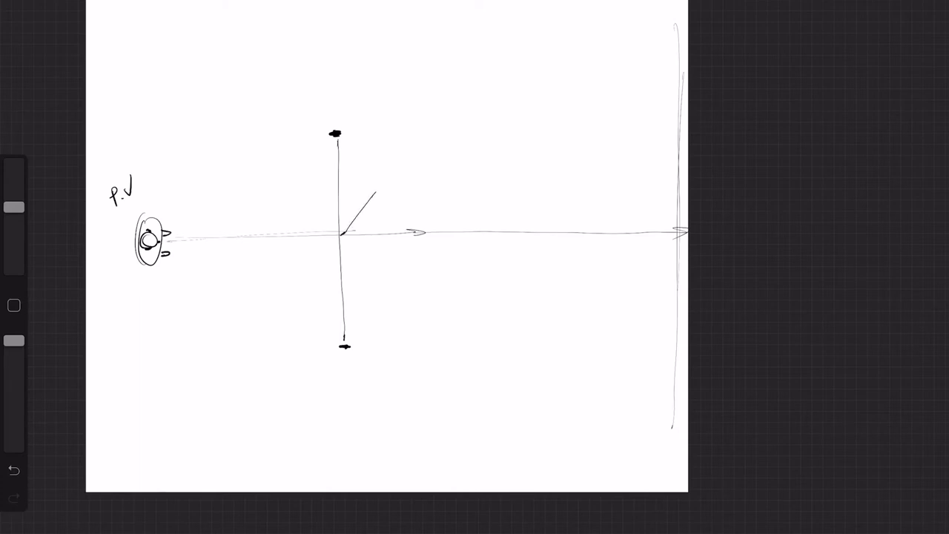
Sketch a tilted square at the crossing, extend its sides into long lines, and handwrite its label.
drag(343, 236, 386, 264)
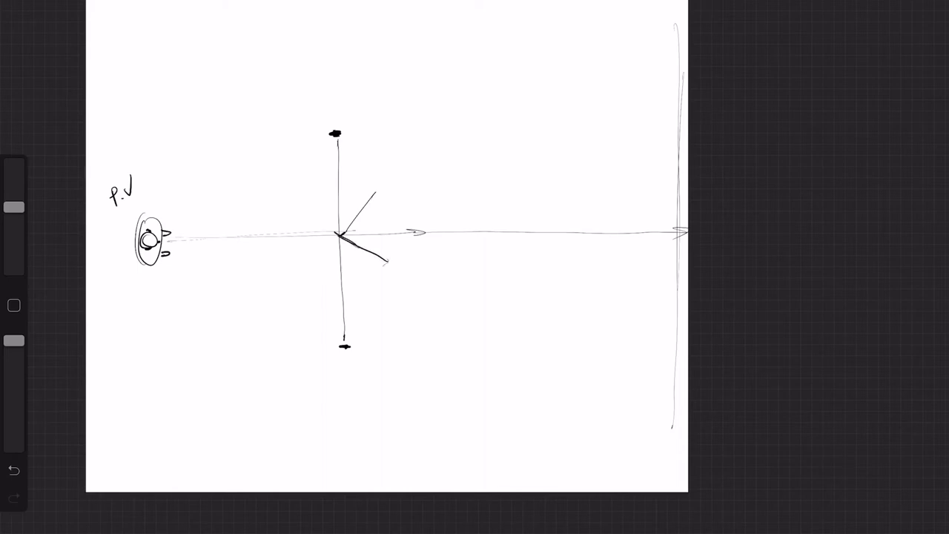
drag(371, 196, 386, 264)
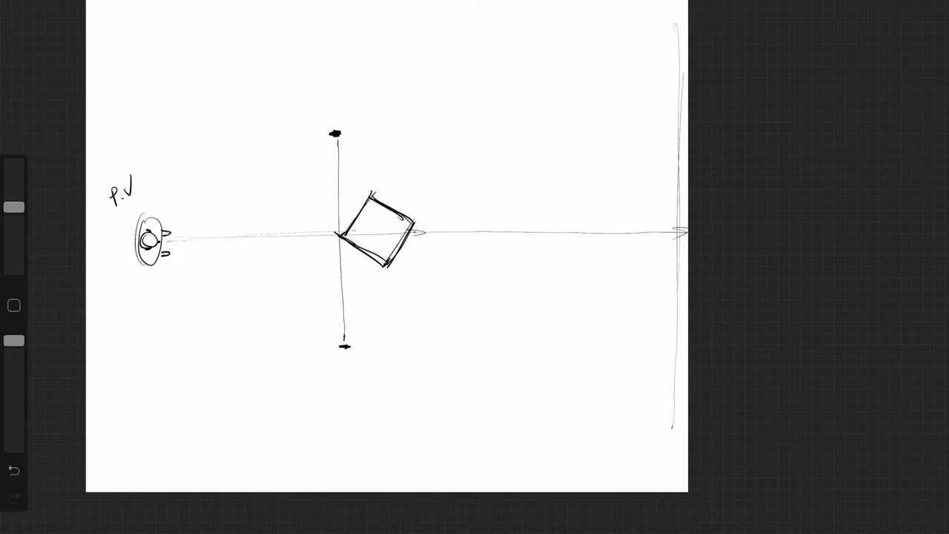
drag(313, 110, 313, 386)
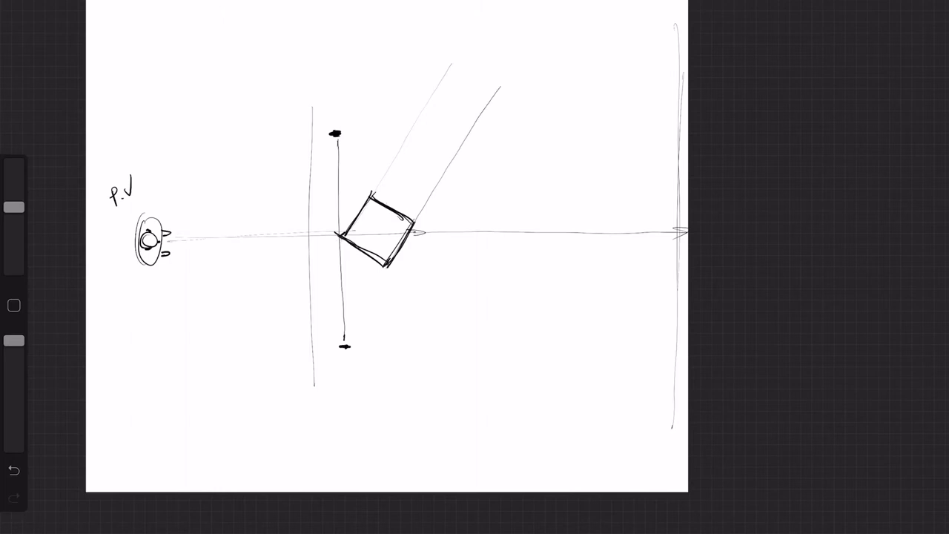
drag(371, 259, 541, 367)
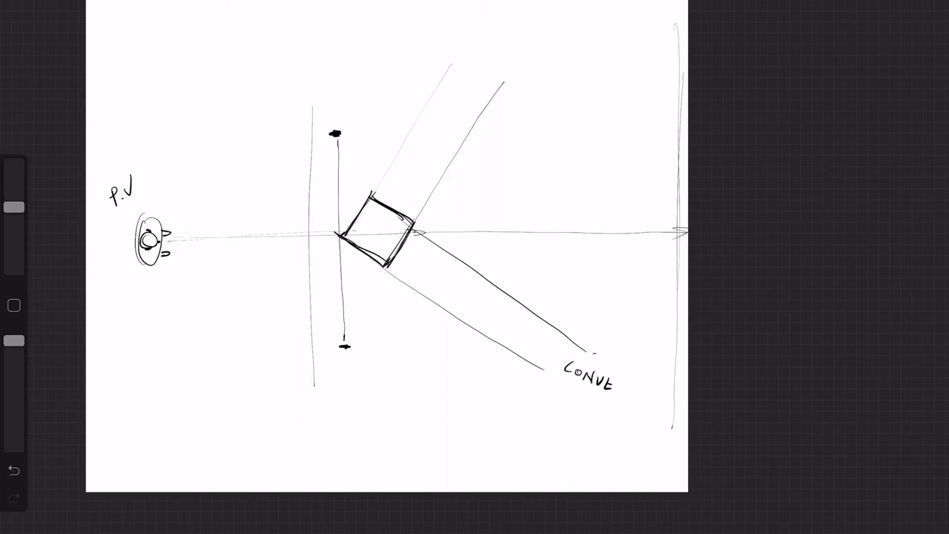
text(RG)
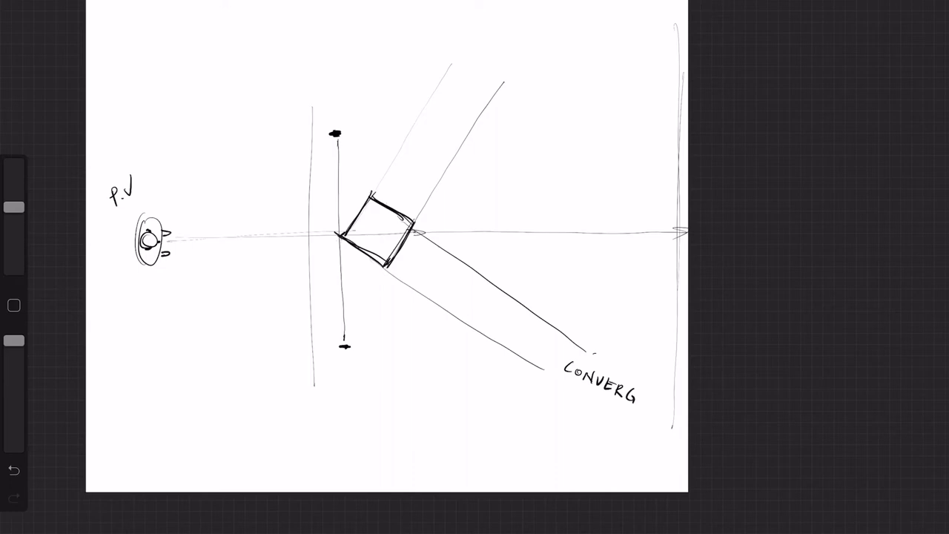
text(E.)
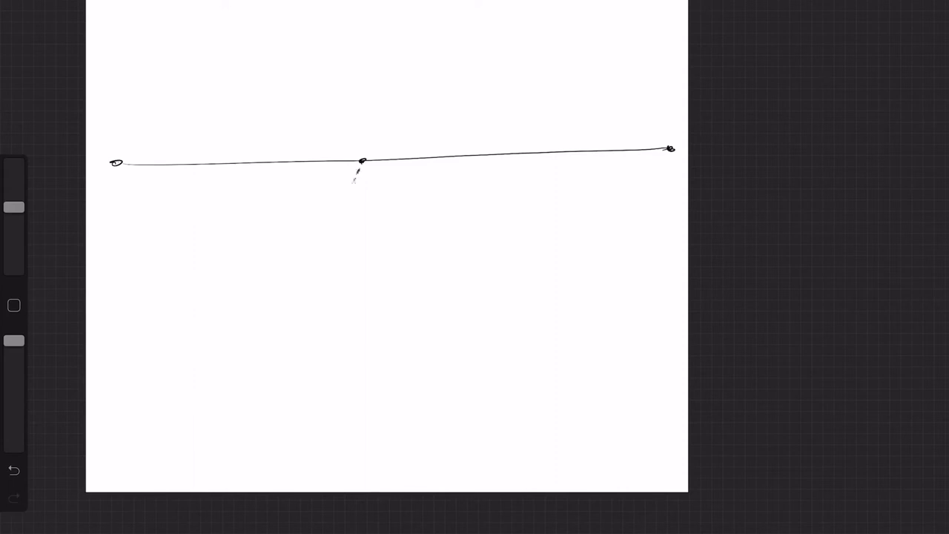
Draw converging road edges with centre dashes, red arrows, and the 'Paralell' and 'CONVERGE' labels.
drag(363, 163, 175, 456)
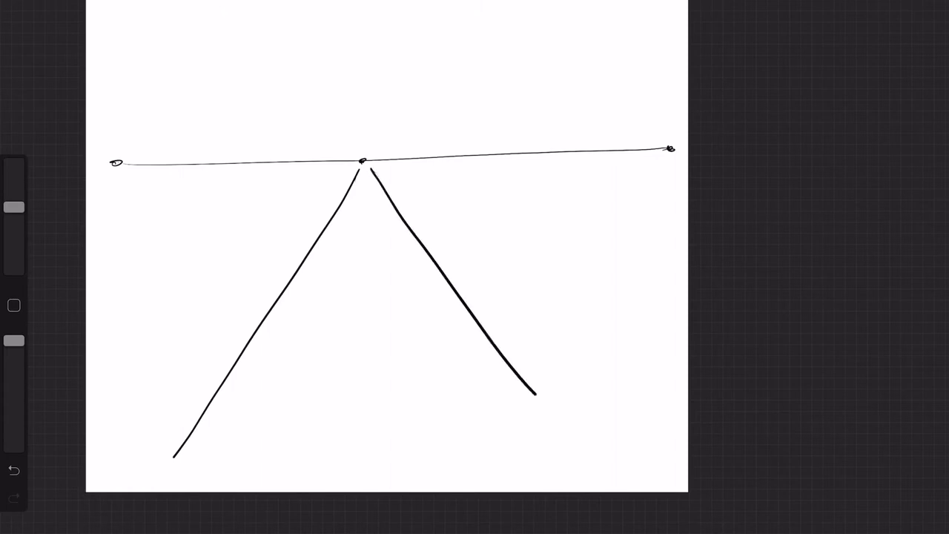
drag(534, 393, 584, 456)
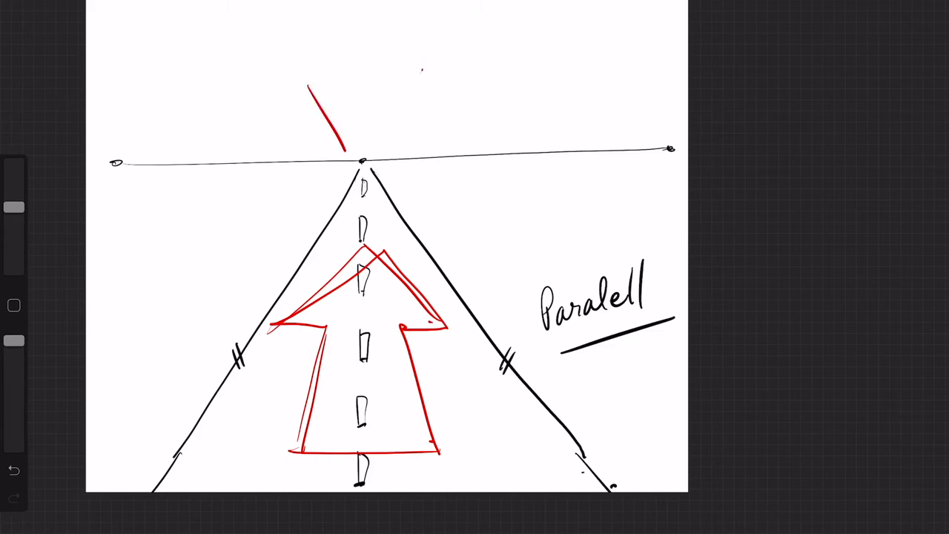
drag(423, 67, 374, 152)
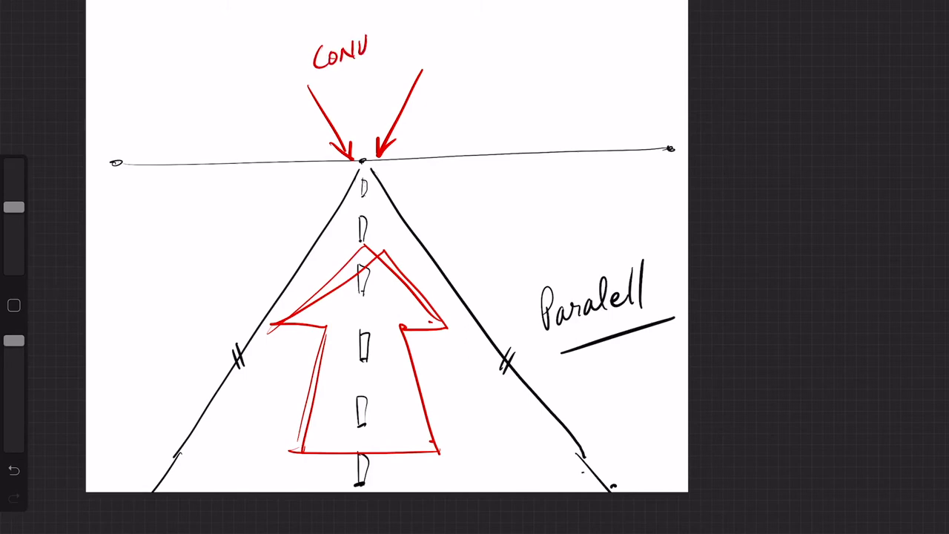
text(ERGI)
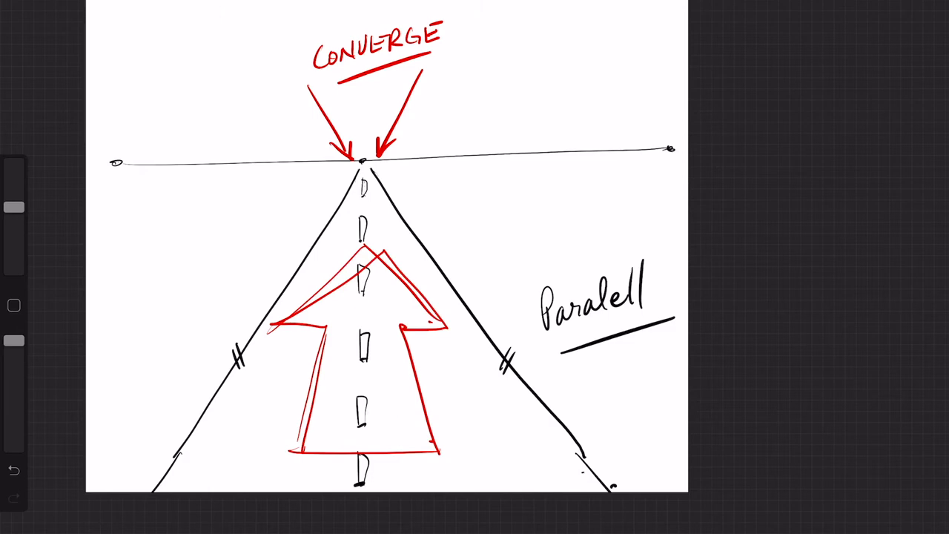
Hide the road drawing's layer from the Layers panel.
click(770, 70)
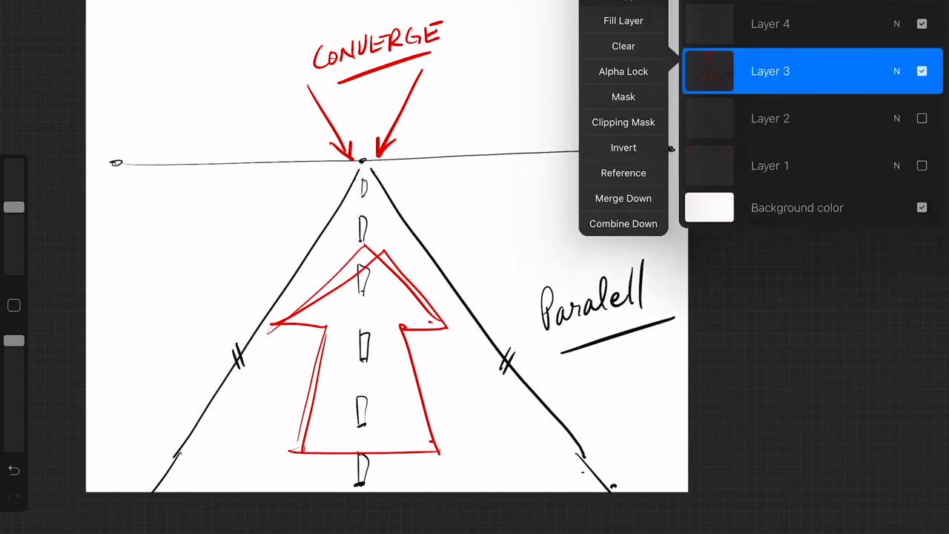
click(623, 46)
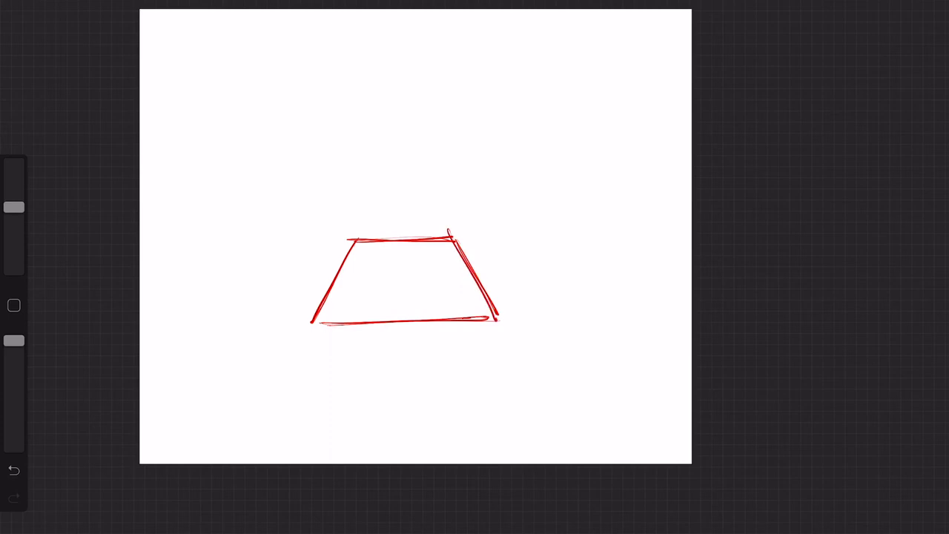
Extend faint guides from the trapezoid to a vanishing point and draw a faint horizon through it.
drag(312, 318, 494, 317)
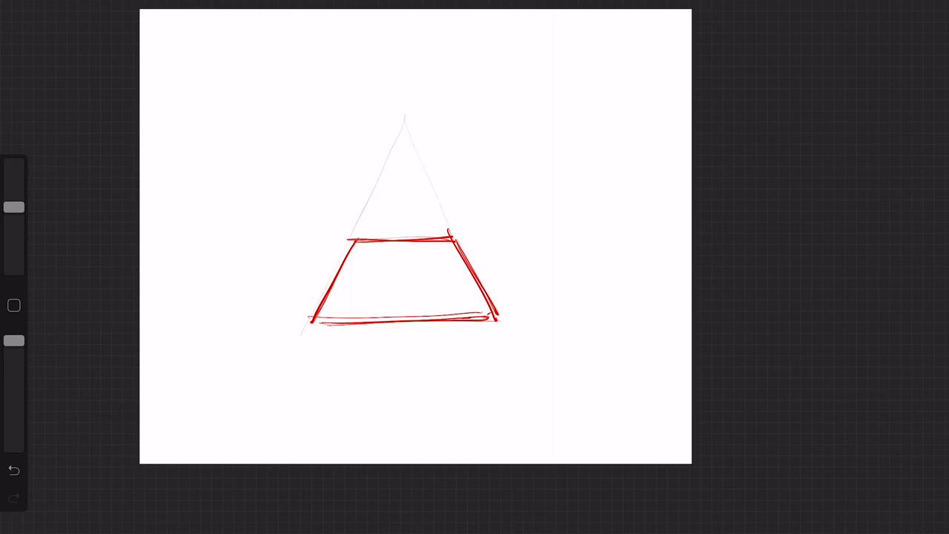
drag(185, 121, 577, 106)
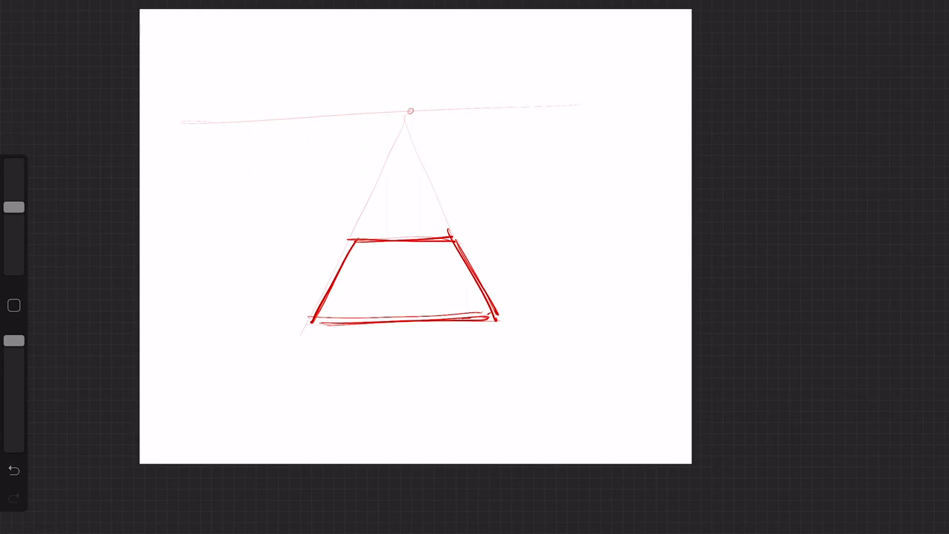
Add the cube's red vertical and bottom edges with construction lines, then trace both sides in black.
drag(494, 319, 465, 439)
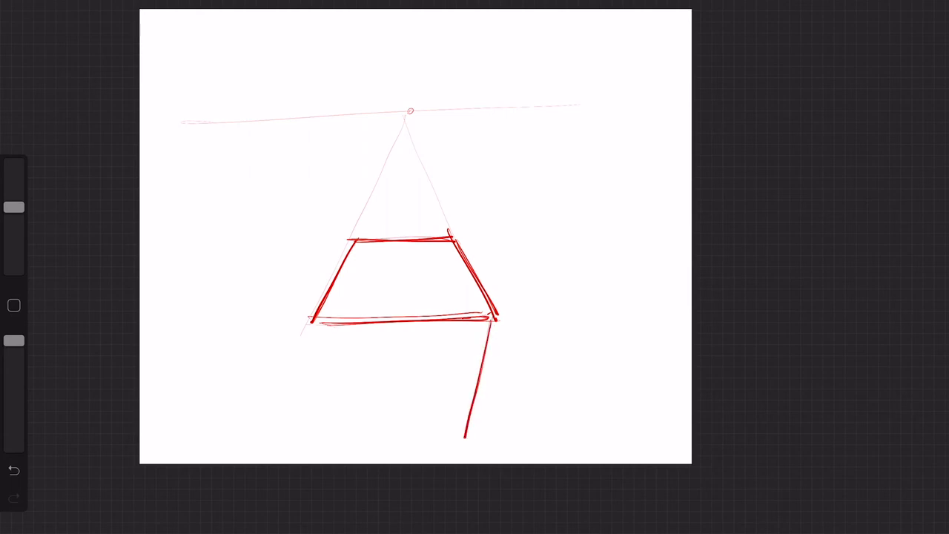
drag(312, 319, 342, 437)
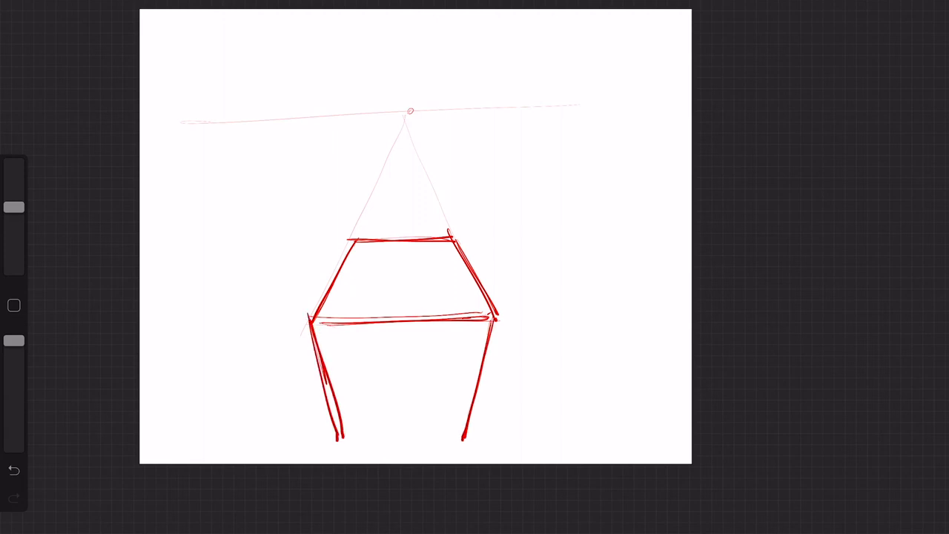
drag(338, 441, 479, 441)
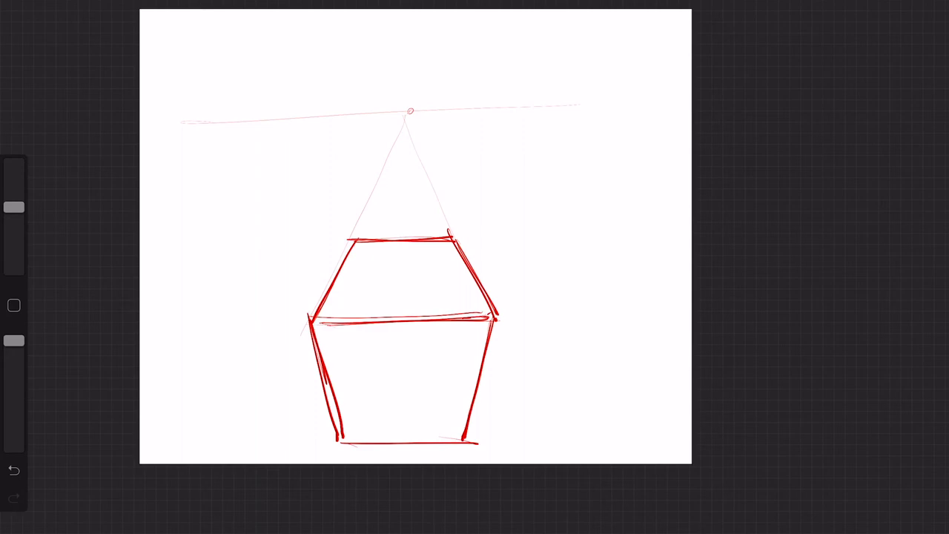
drag(334, 436, 463, 433)
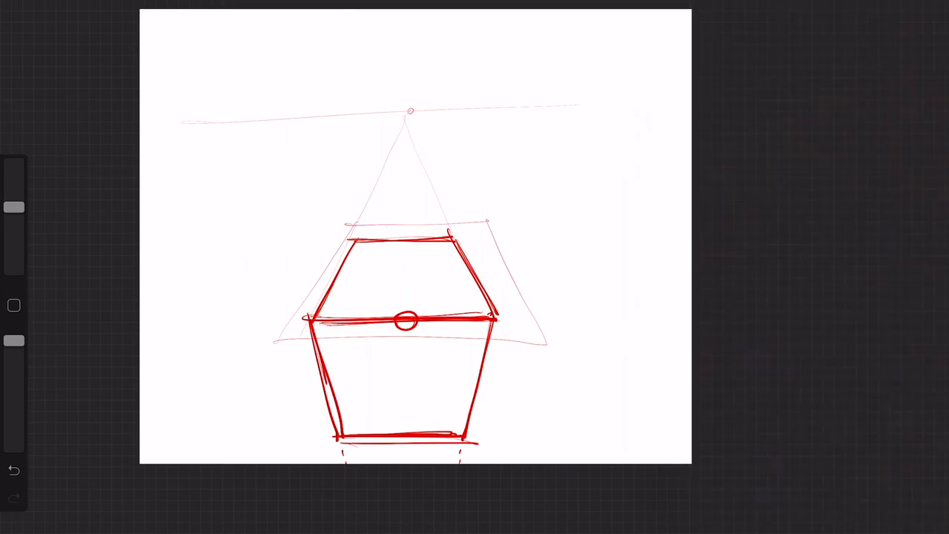
drag(309, 317, 340, 438)
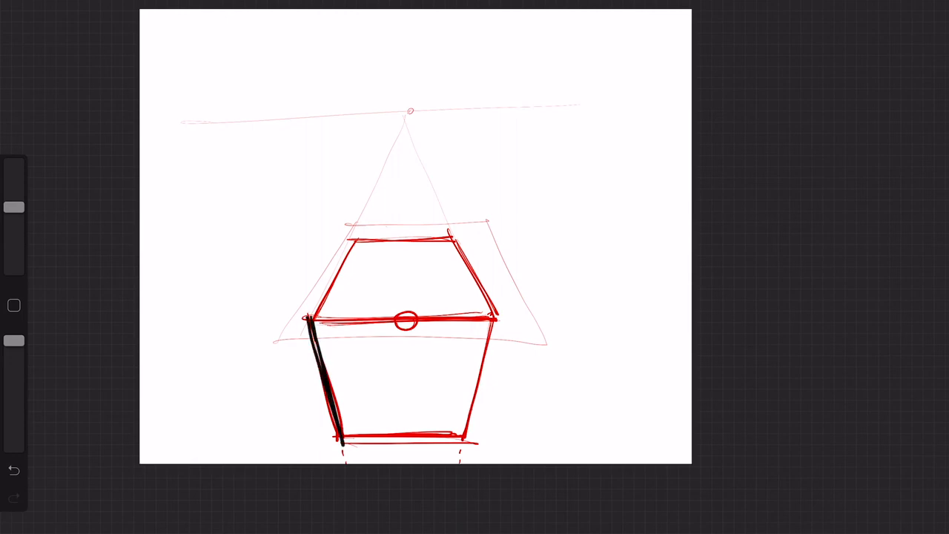
drag(493, 312, 460, 441)
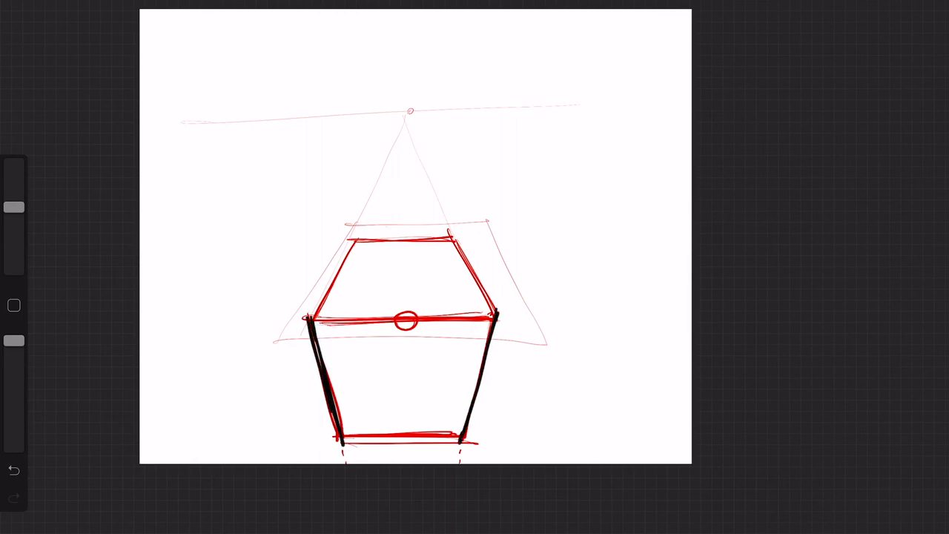
Ink the central cube's bottom and remaining edges black and start a vertical edge at upper right.
drag(334, 439, 464, 436)
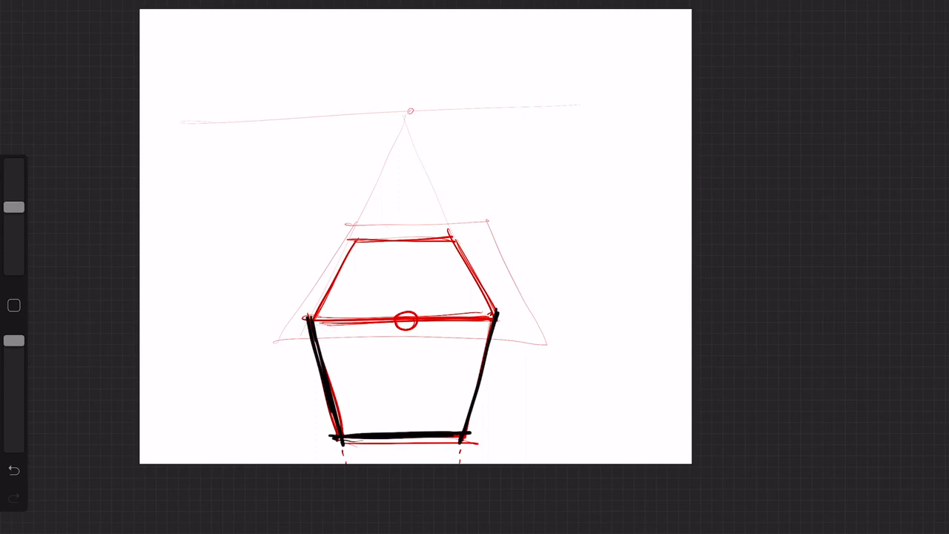
drag(304, 319, 489, 320)
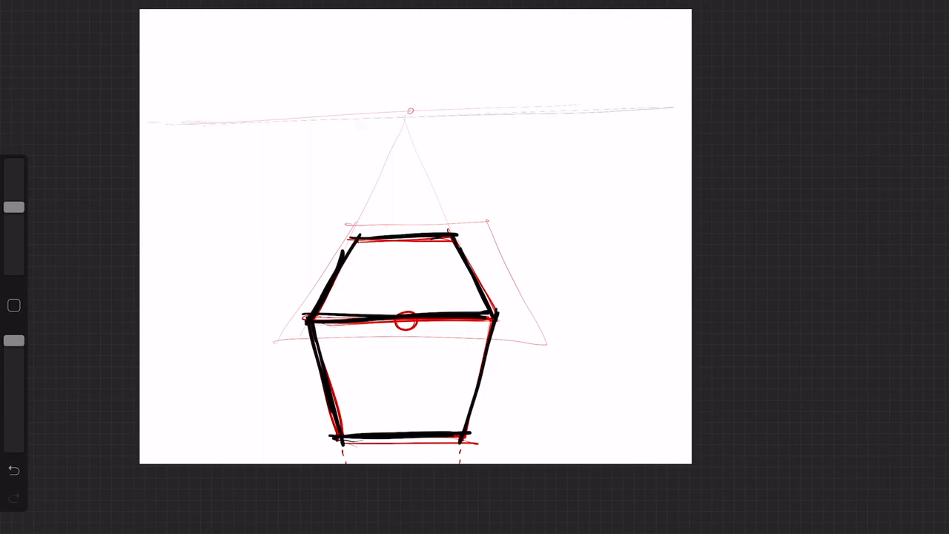
drag(557, 160, 539, 255)
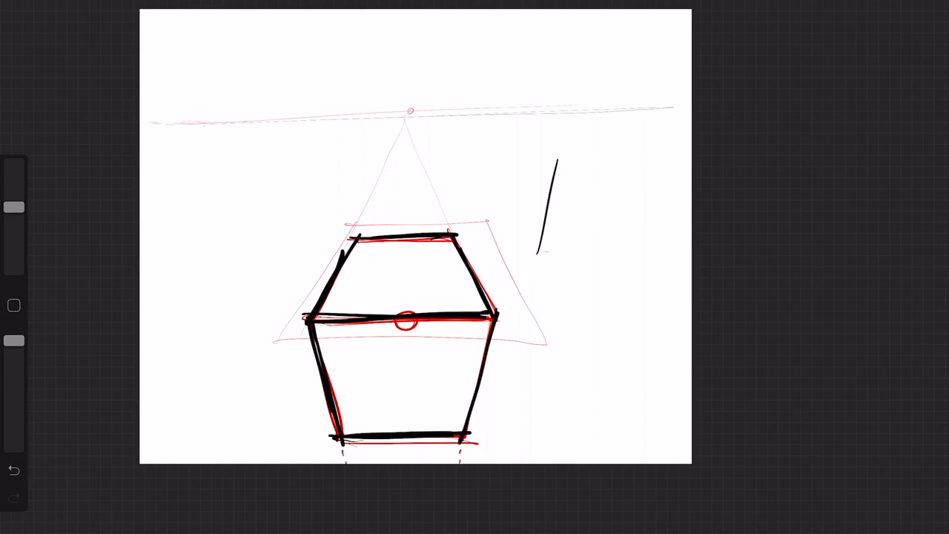
Draw the upper-right cube's top, bottom and remaining edges, then extend guide lines off the page.
drag(552, 163, 664, 163)
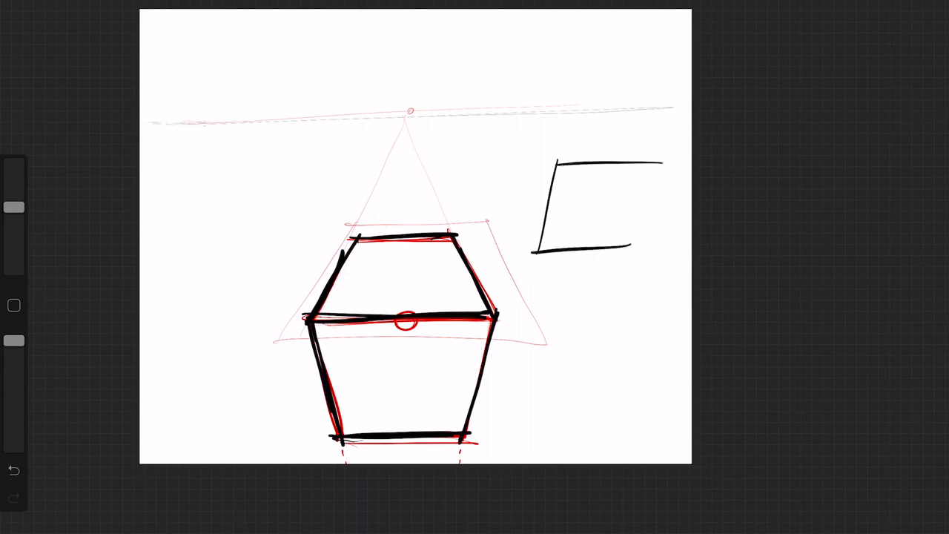
drag(653, 159, 622, 252)
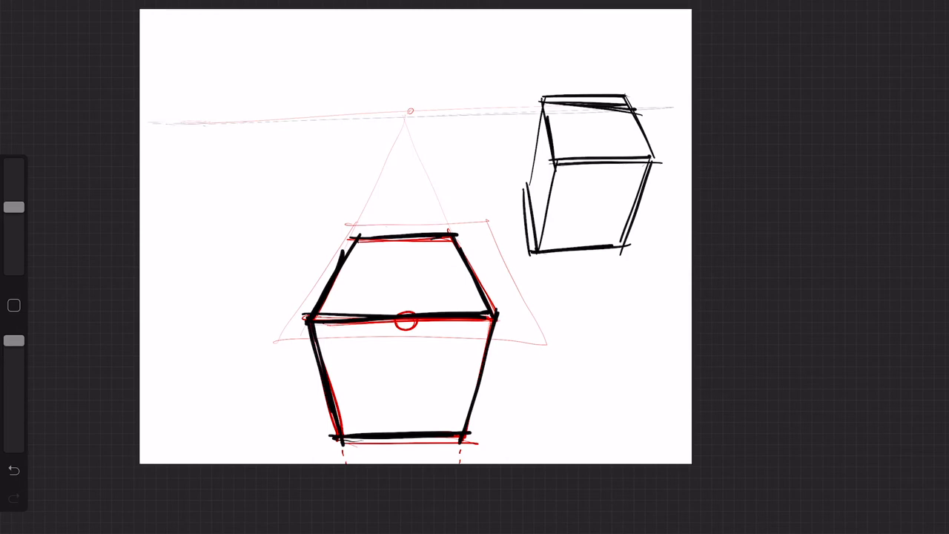
drag(503, 22, 516, 200)
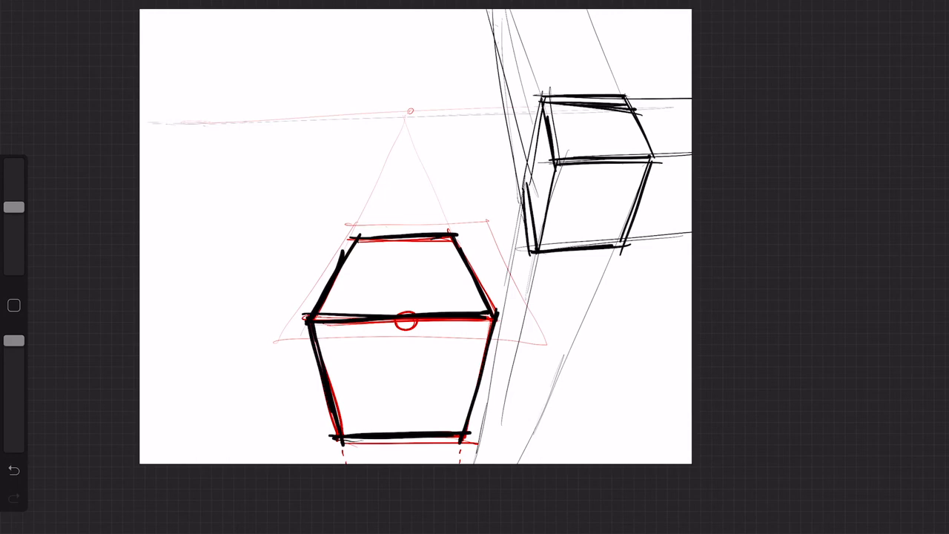
Label the guides 'converging', then erase the converging guides and the annotation.
text(con)
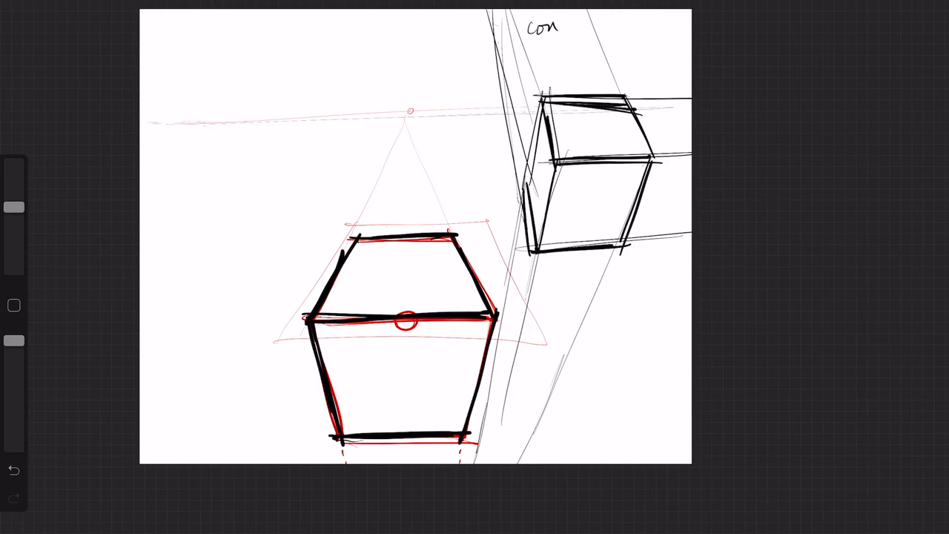
text(verge)
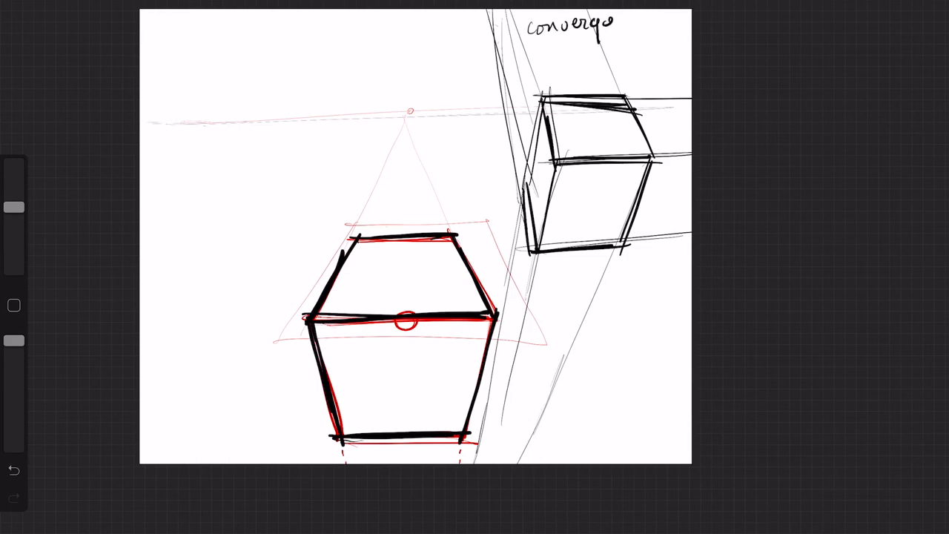
text(ing)
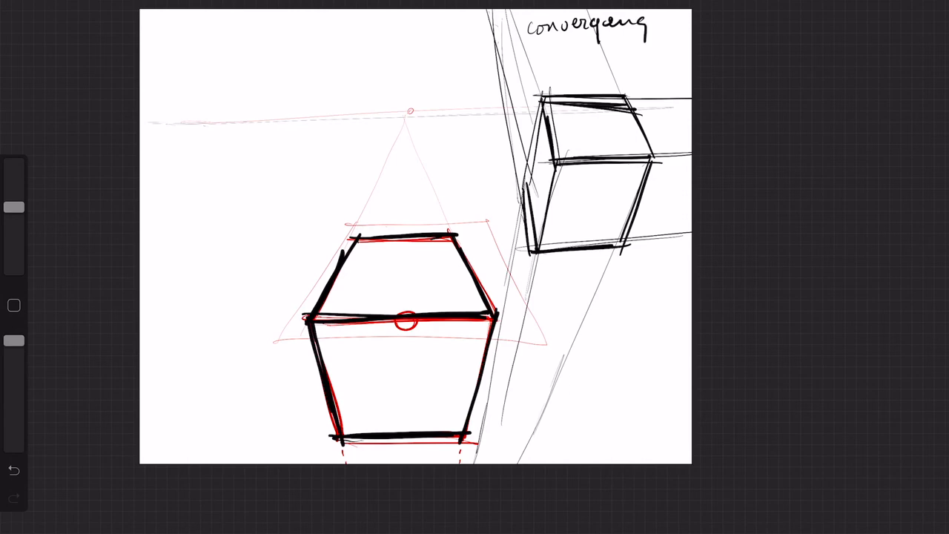
drag(664, 126, 657, 204)
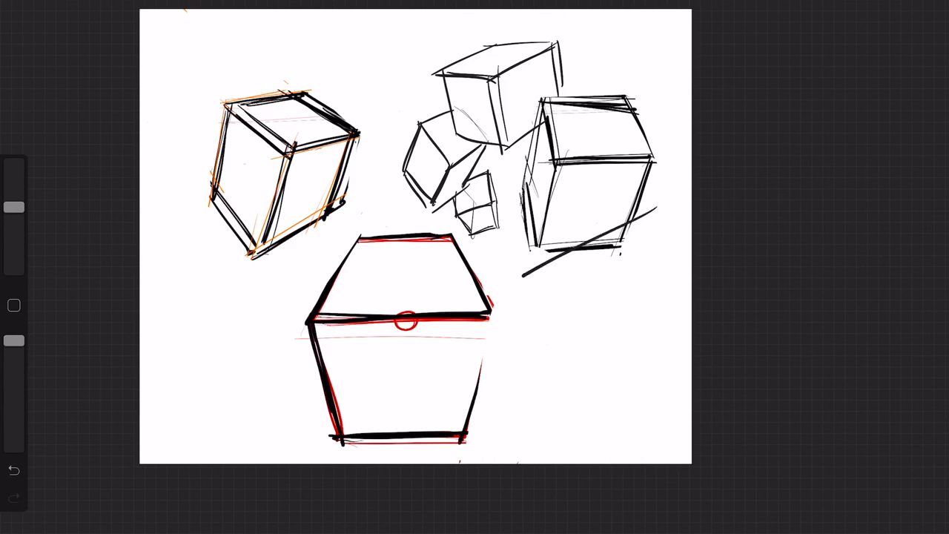
Sketch a large tilted freehand cube at the lower right.
drag(524, 278, 532, 389)
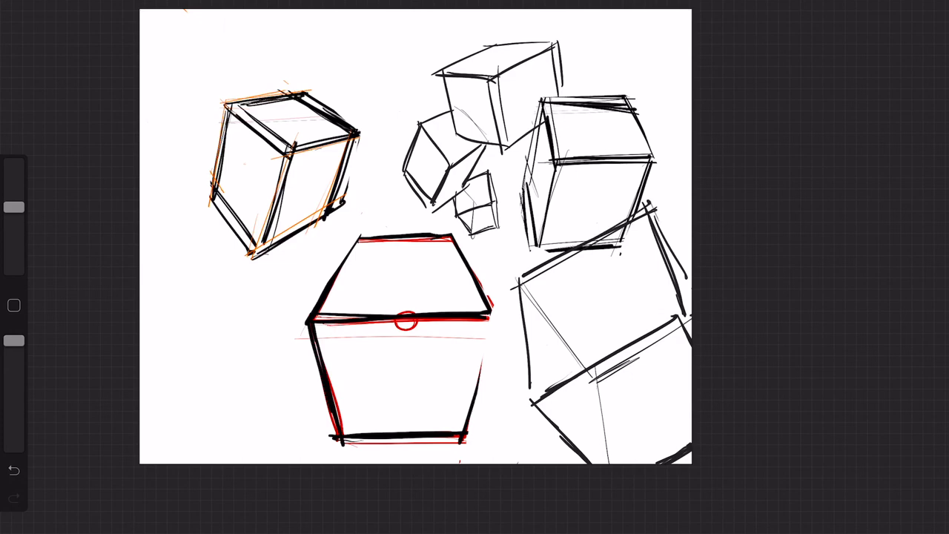
Sketch additional freehand cubes near the top, around the central cube.
drag(273, 53, 276, 93)
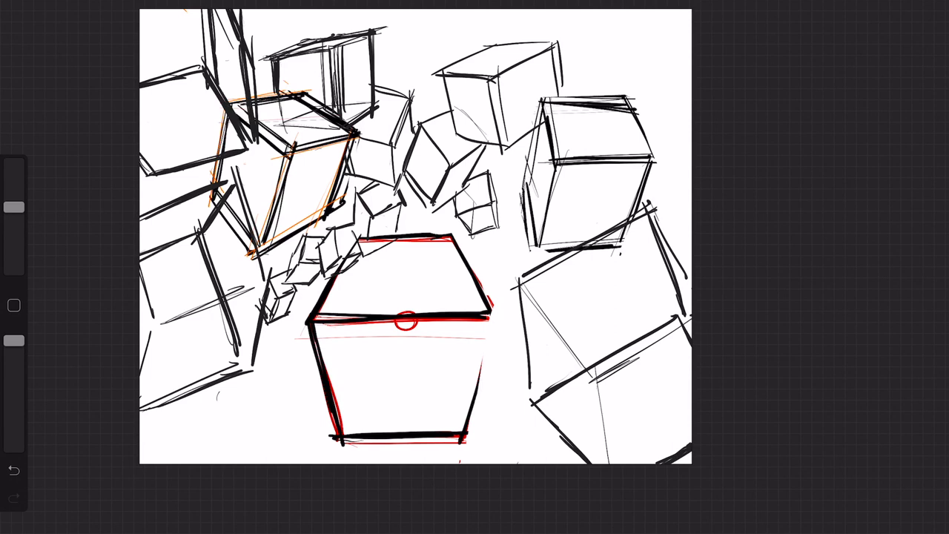
Begin another freehand cube at the lower left beside the central cube.
drag(189, 348, 385, 412)
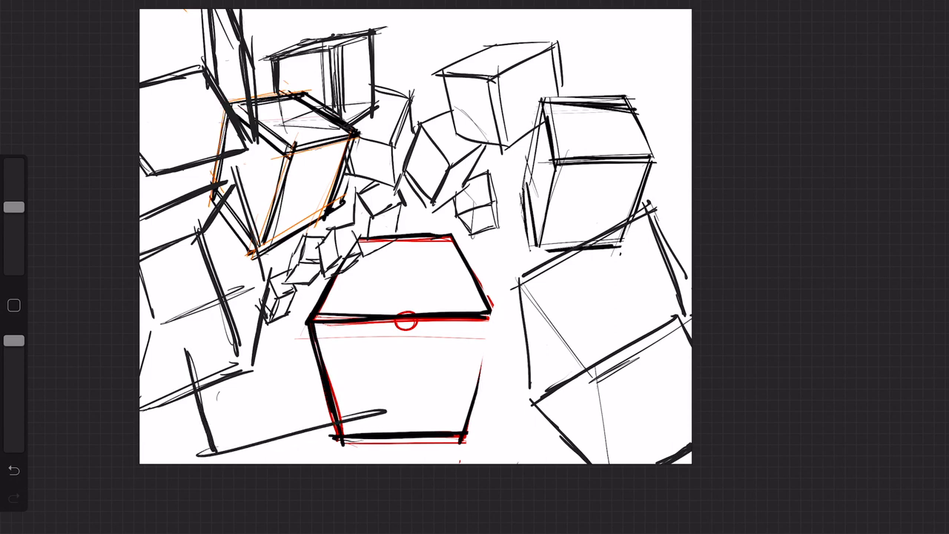